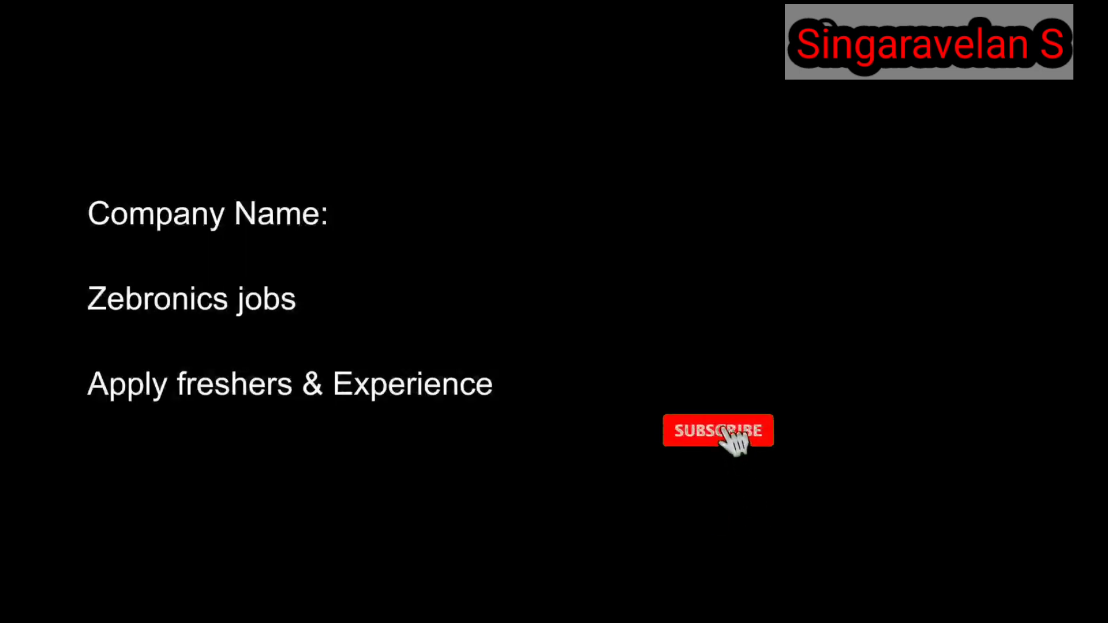
pyautogui.click(718, 431)
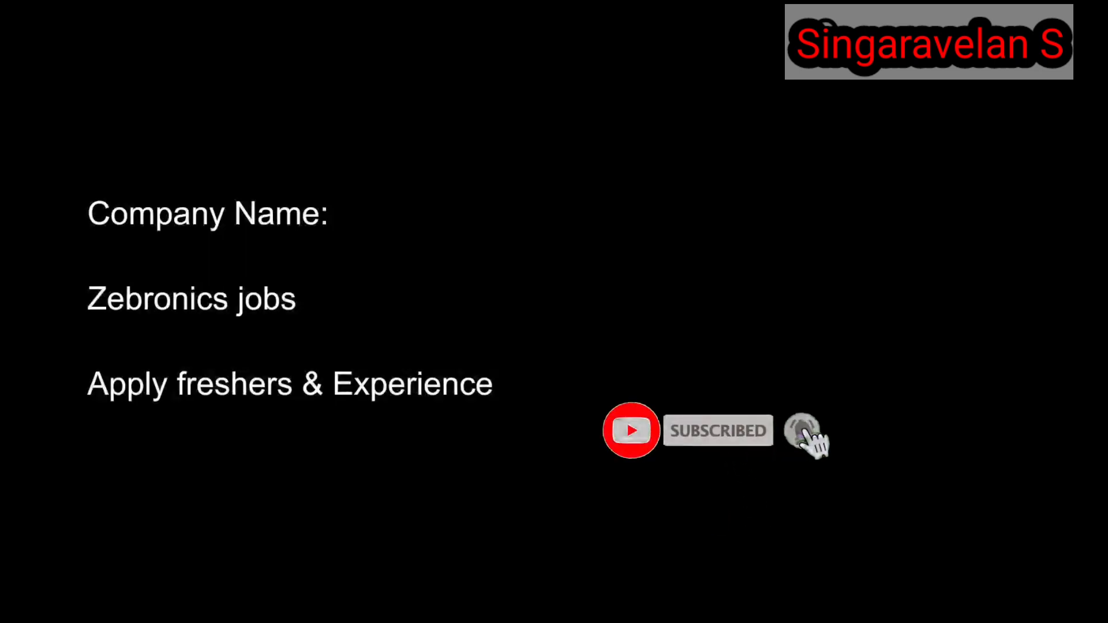